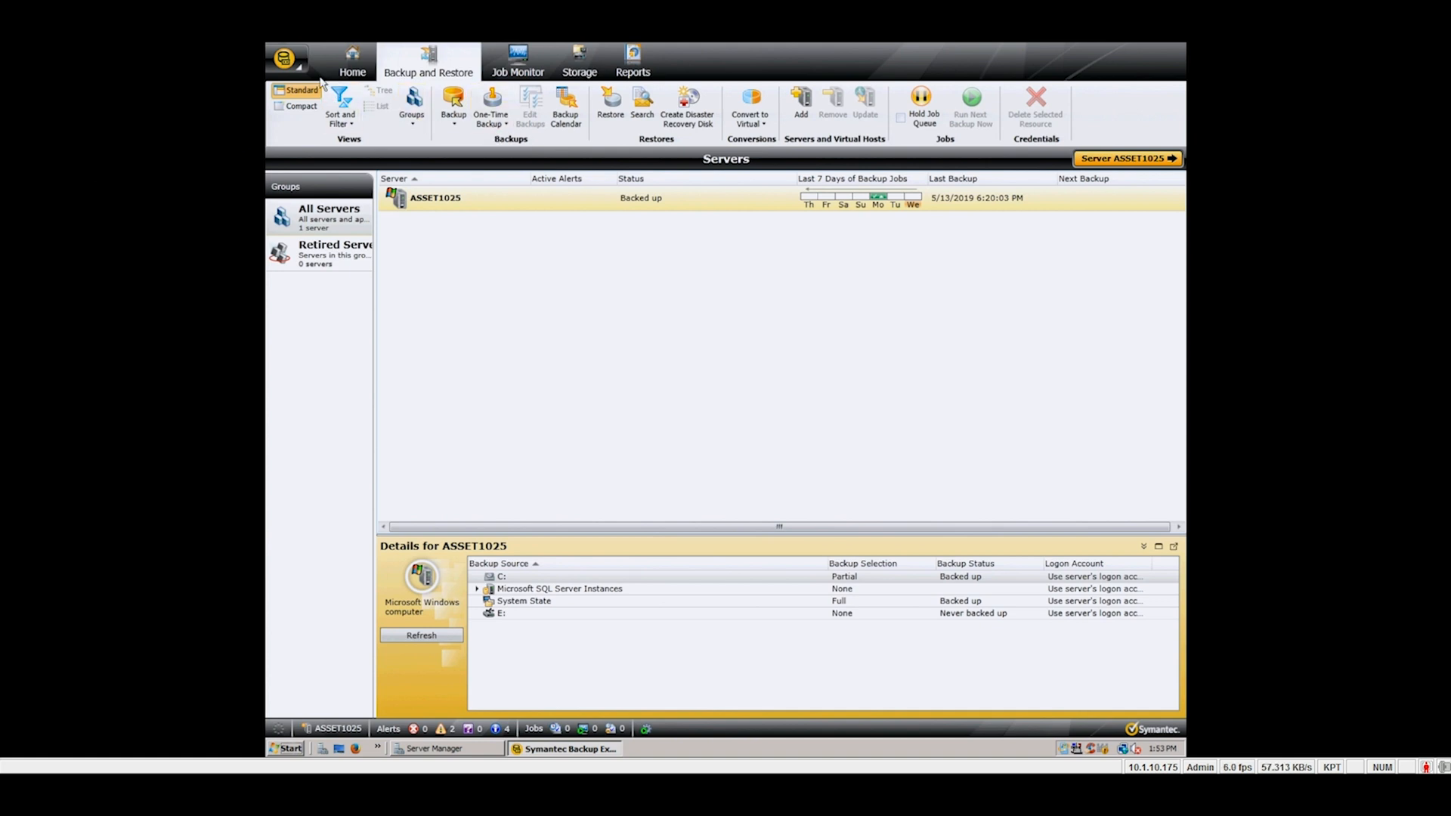
Step: Restart all Backup Exec services on server ASSET1025 from the Services Manager
left_click(287, 61)
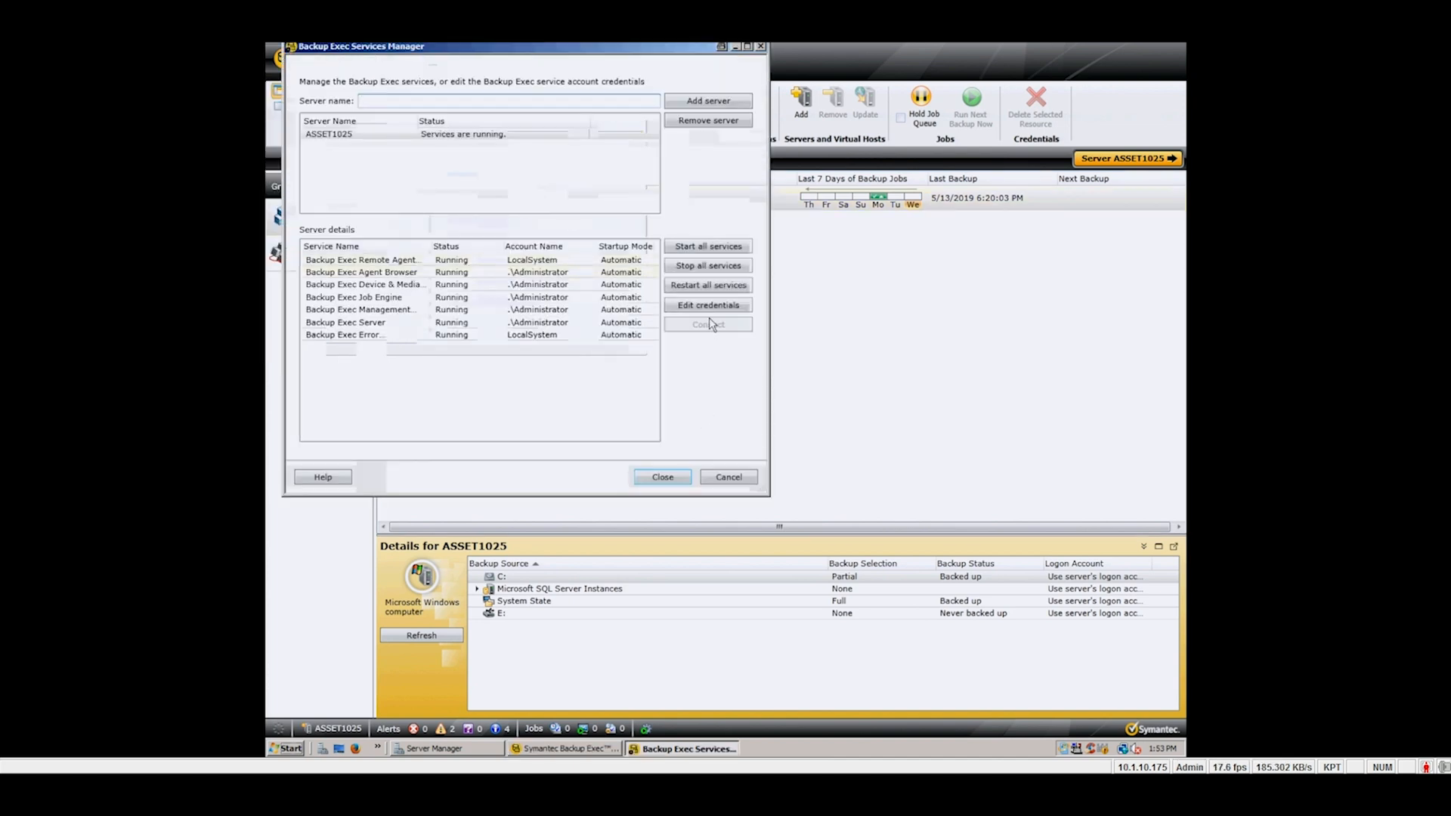
left_click(708, 284)
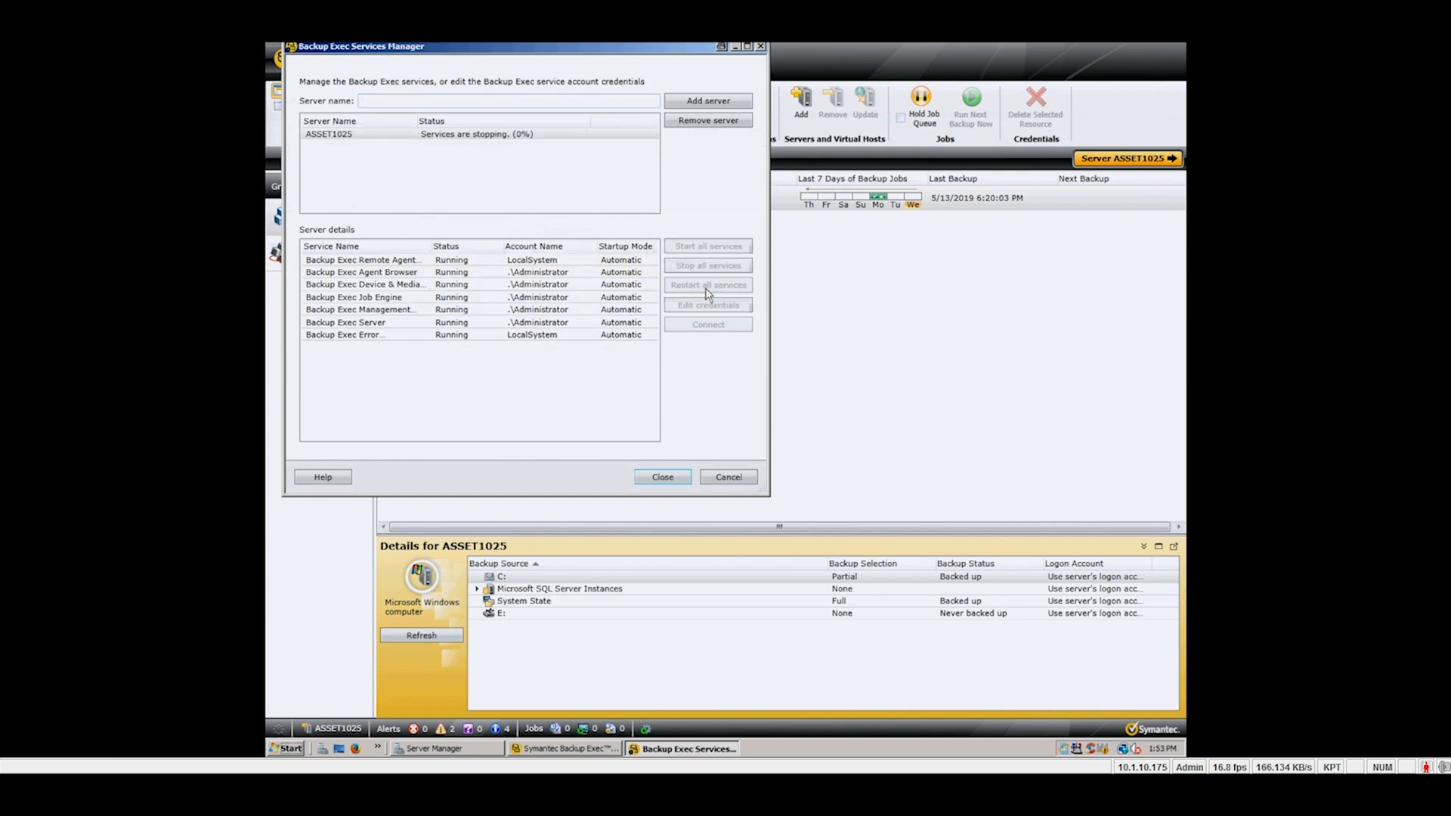